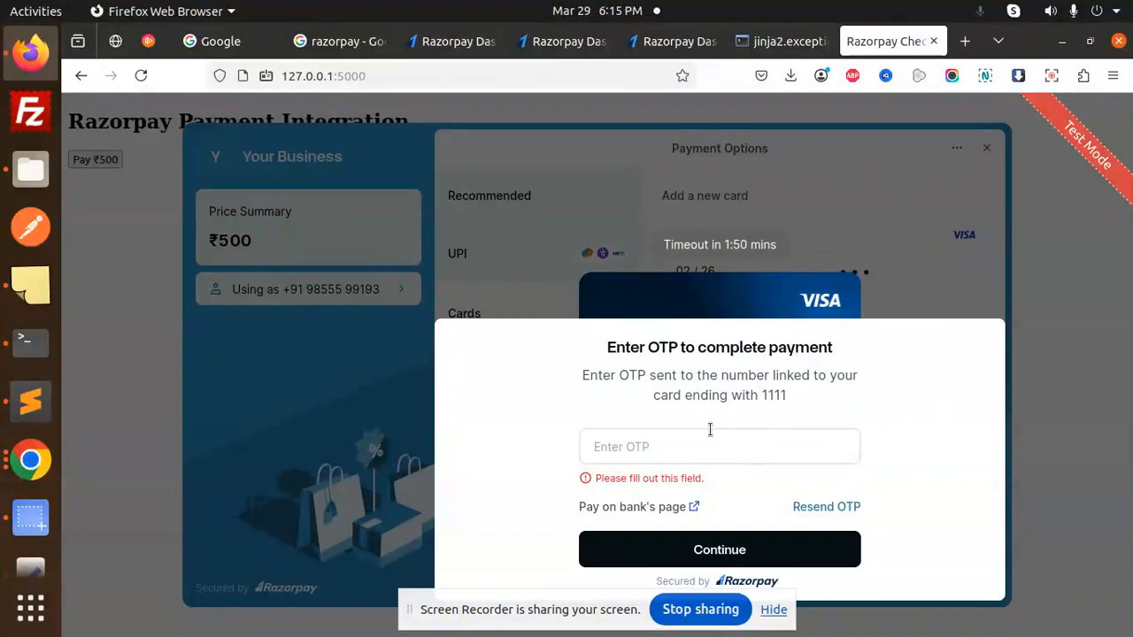
Step: Enter the card OTP and continue so the ₹500 test payment reports success
click(719, 447)
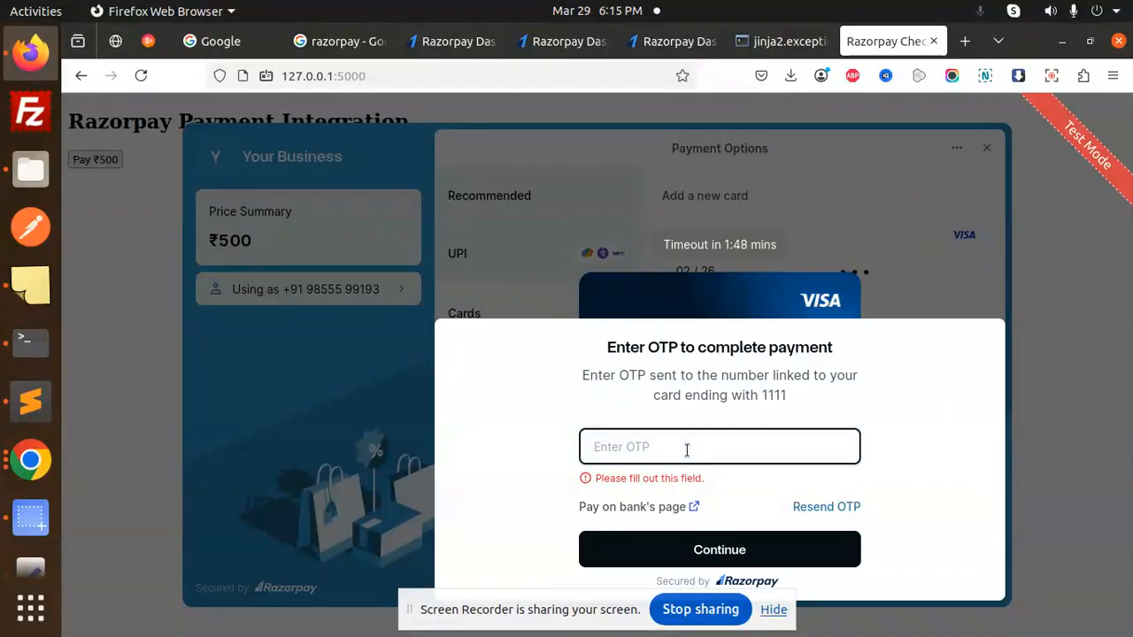
text(6)
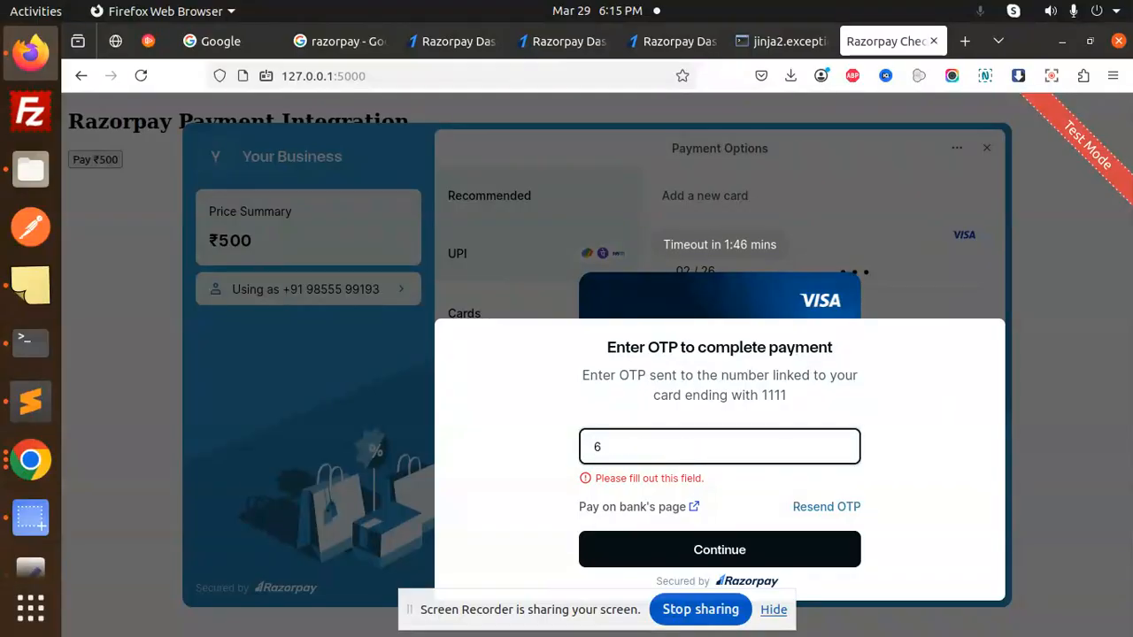
text(3)
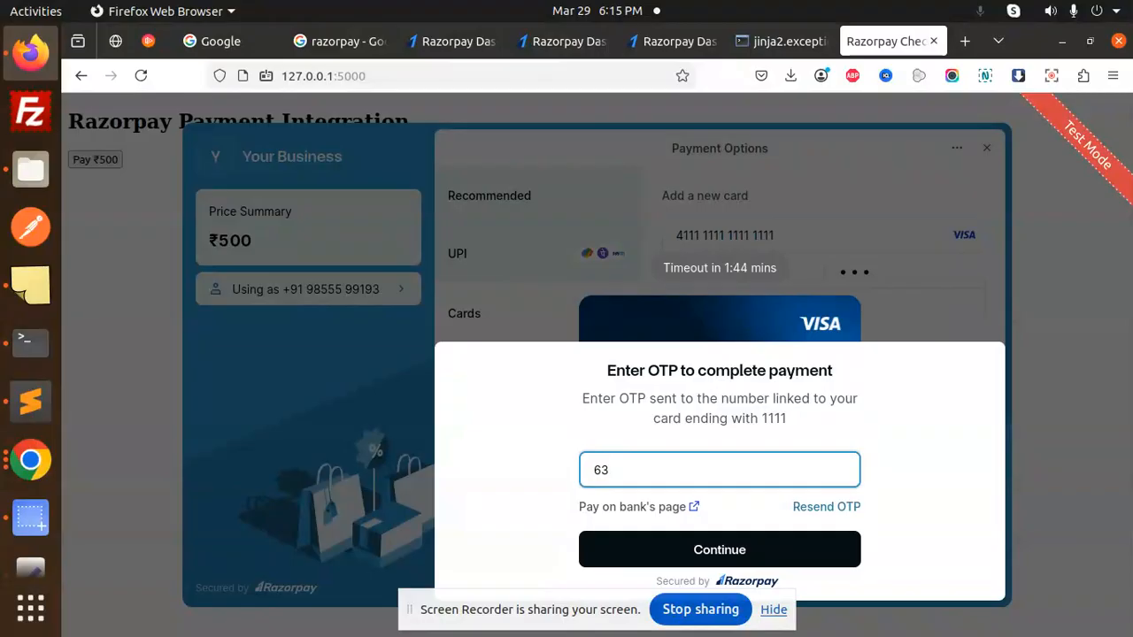
text(181)
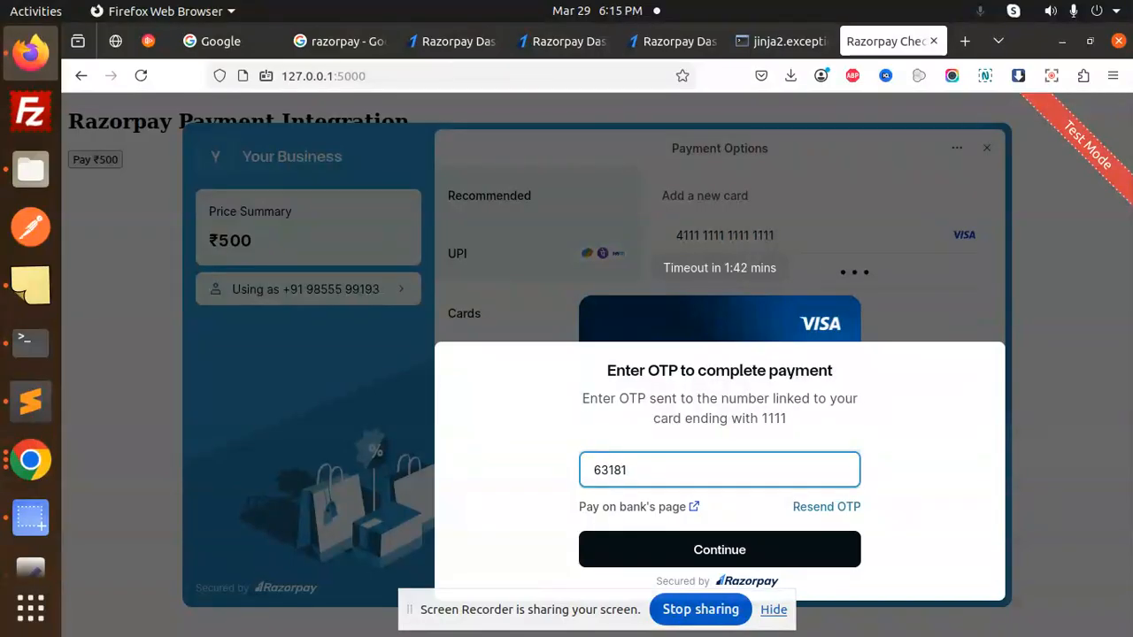
click(718, 549)
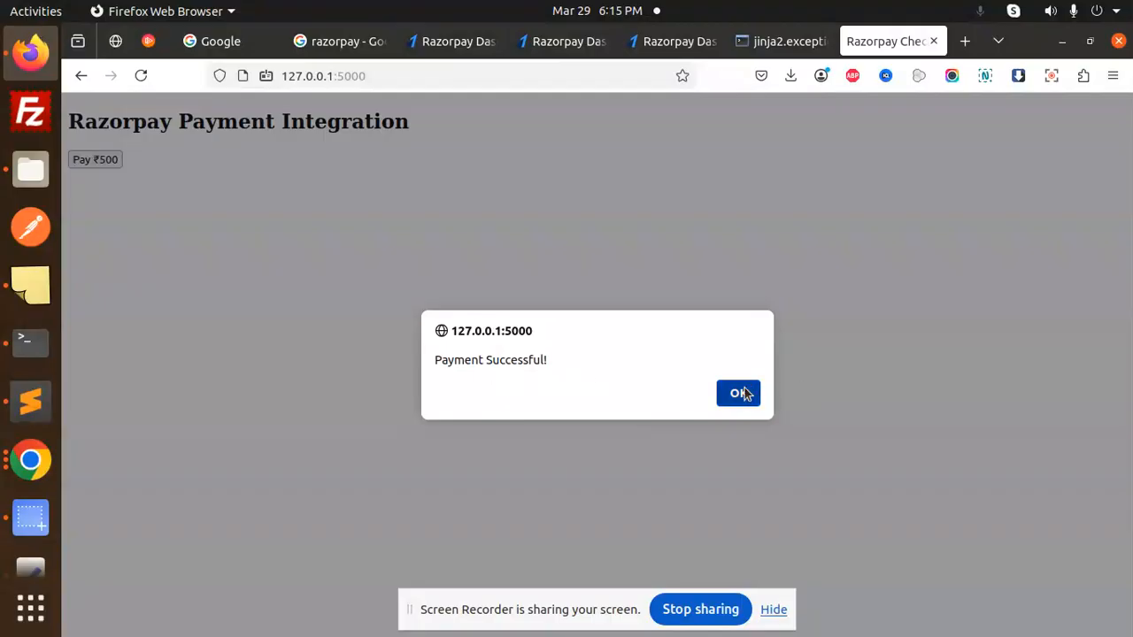
Step: Acknowledge the success alert and close the new test key details despite the one-time secret warning
click(738, 393)
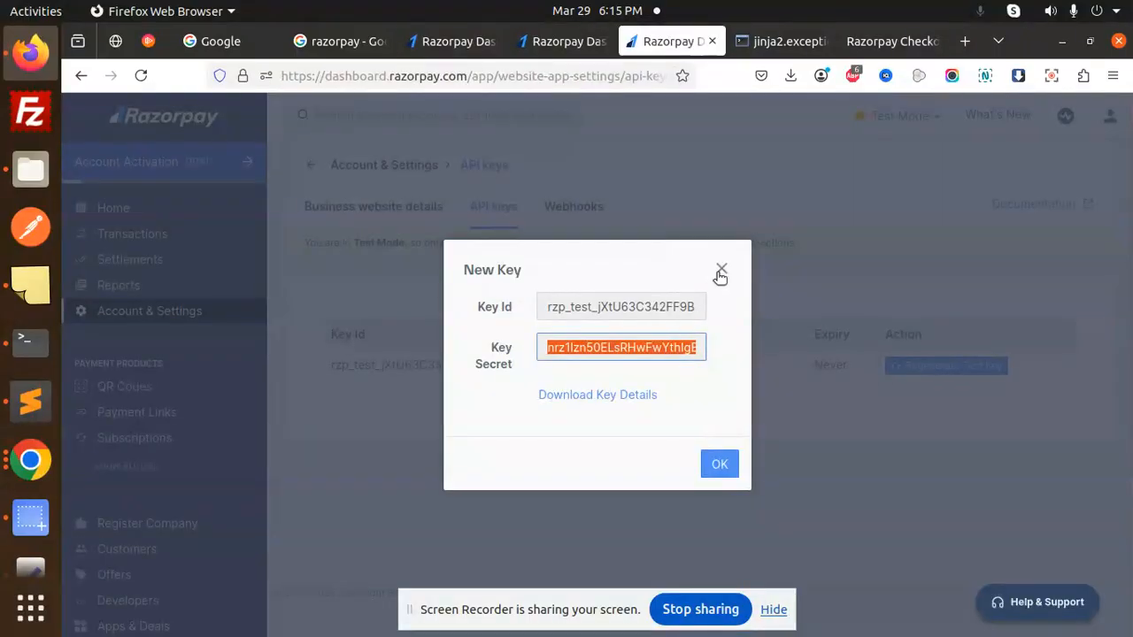
click(721, 269)
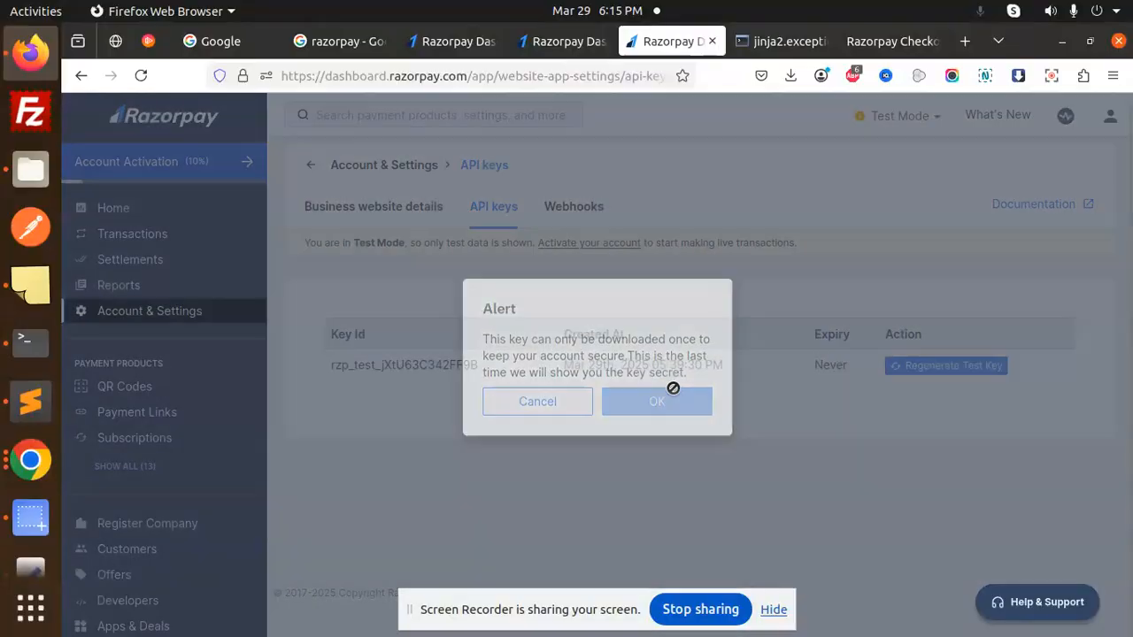
click(657, 400)
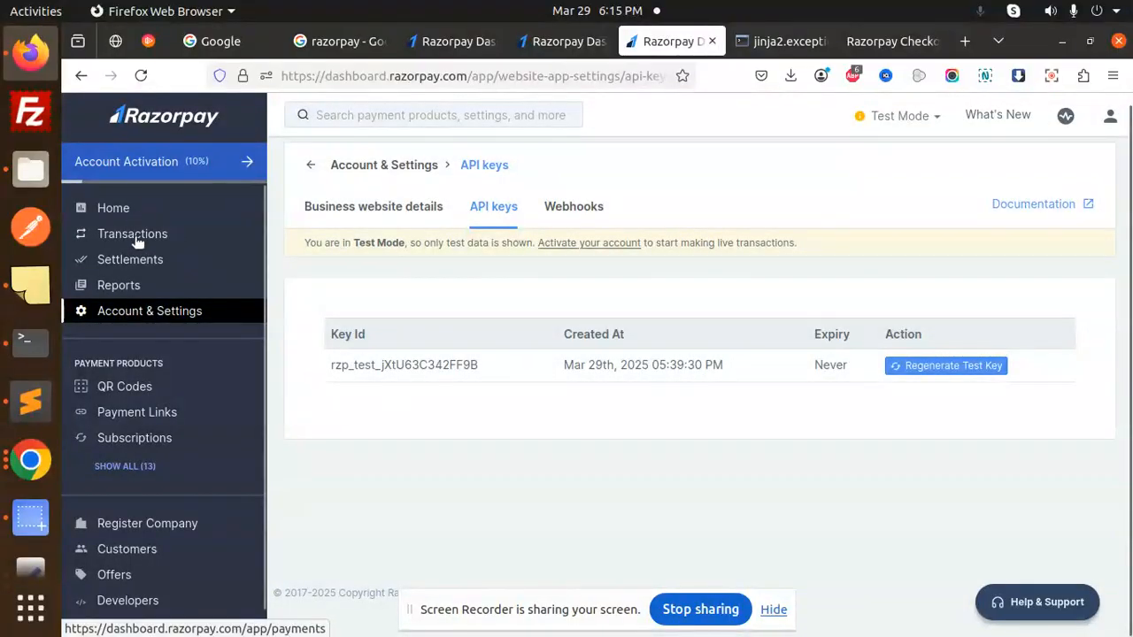
Step: Locate the captured ₹500 test payment in the Transactions payments table and open its details
click(131, 234)
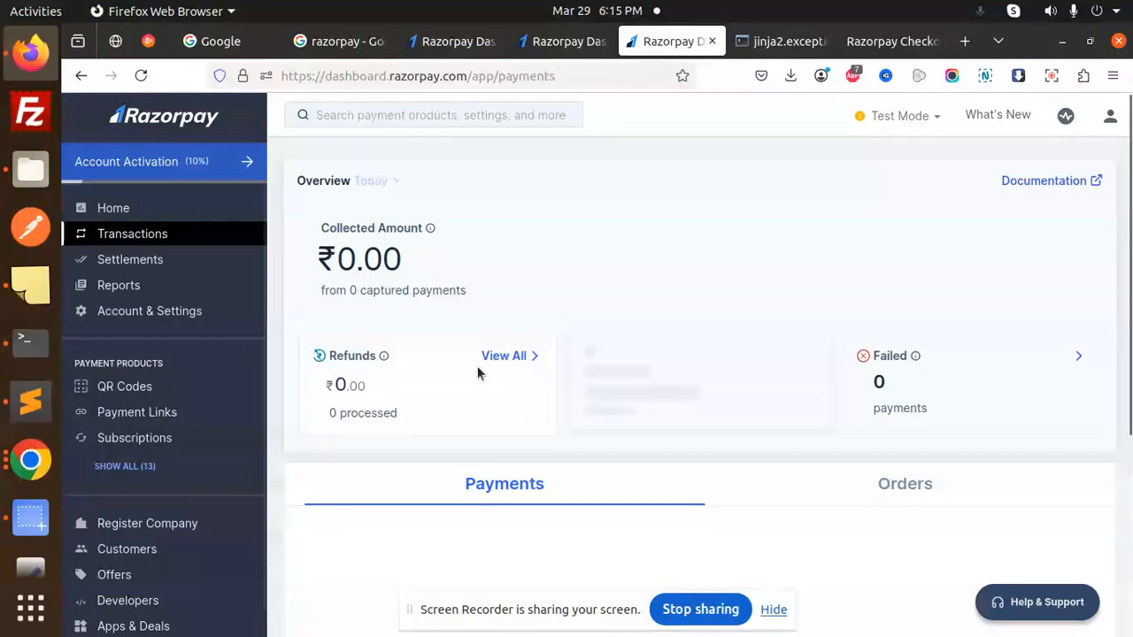
scroll(down, 3)
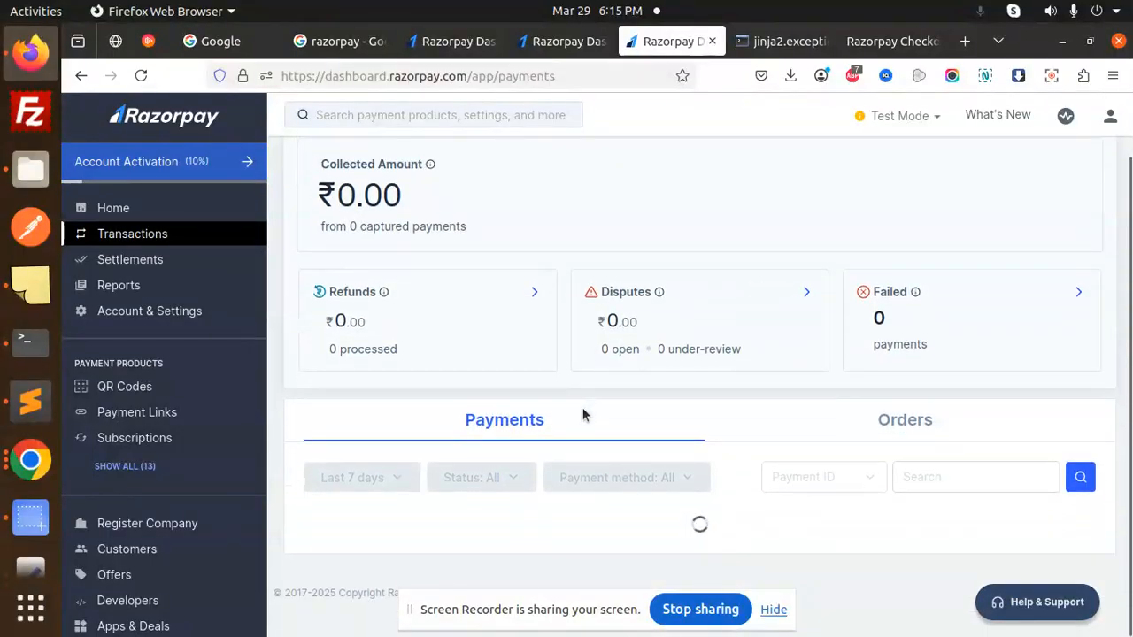
scroll(down, 3)
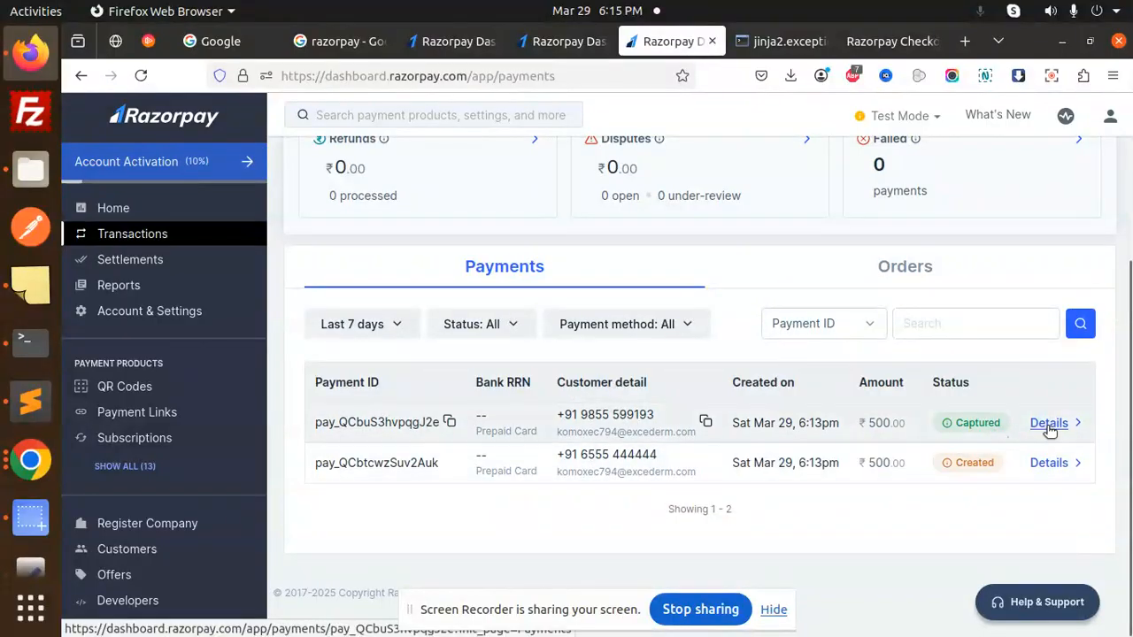
click(1049, 424)
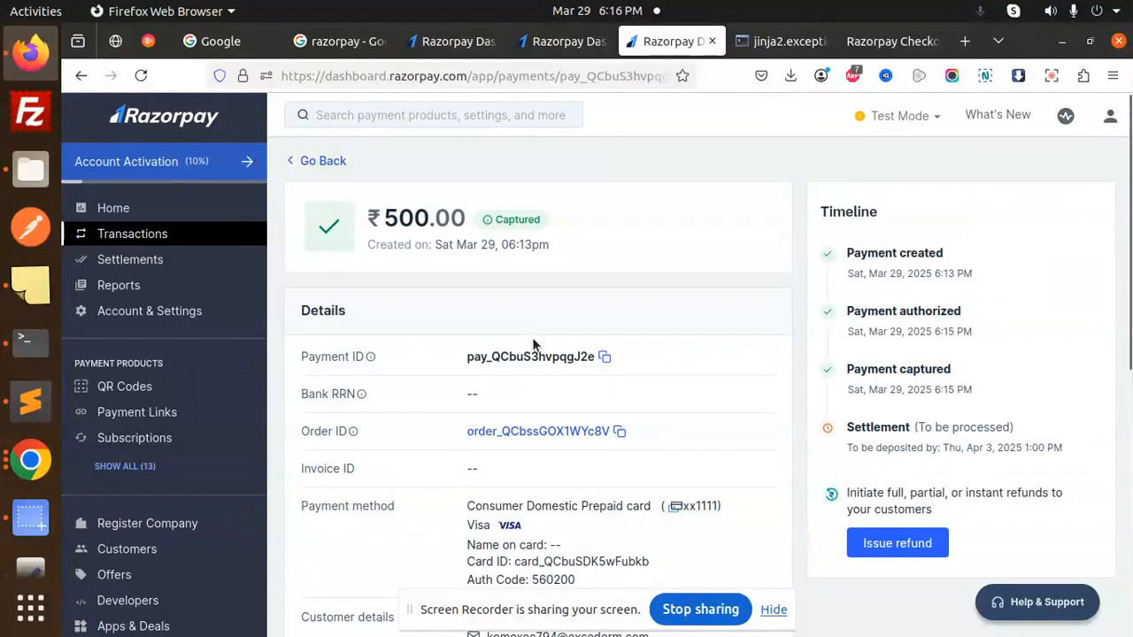
Step: Scroll through the captured payment's full details page
scroll(down, 3)
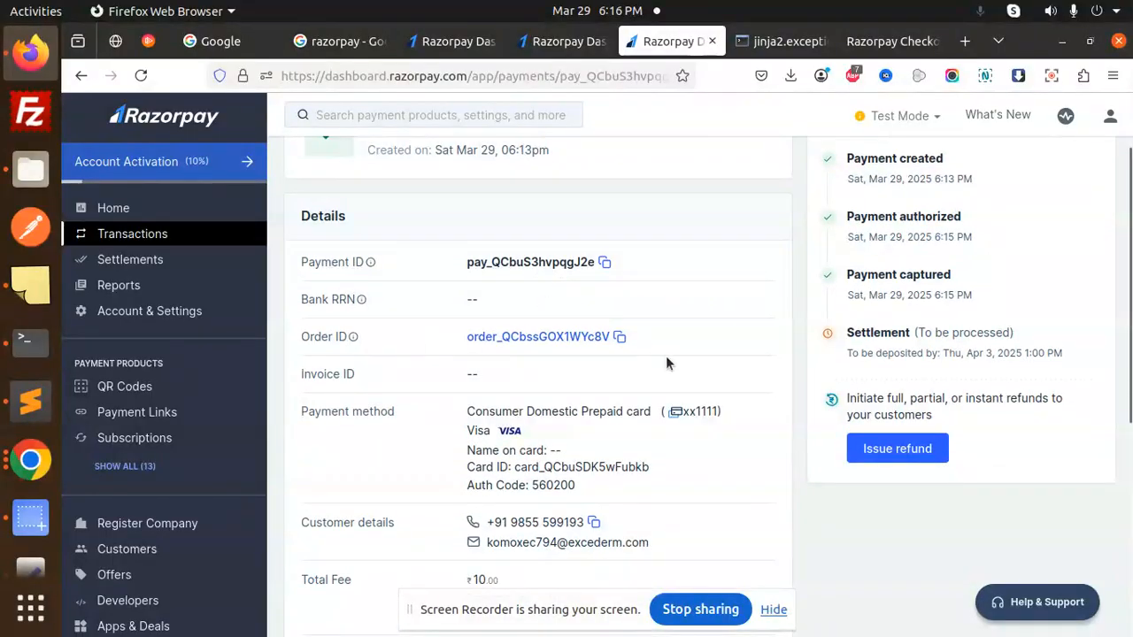
scroll(down, 3)
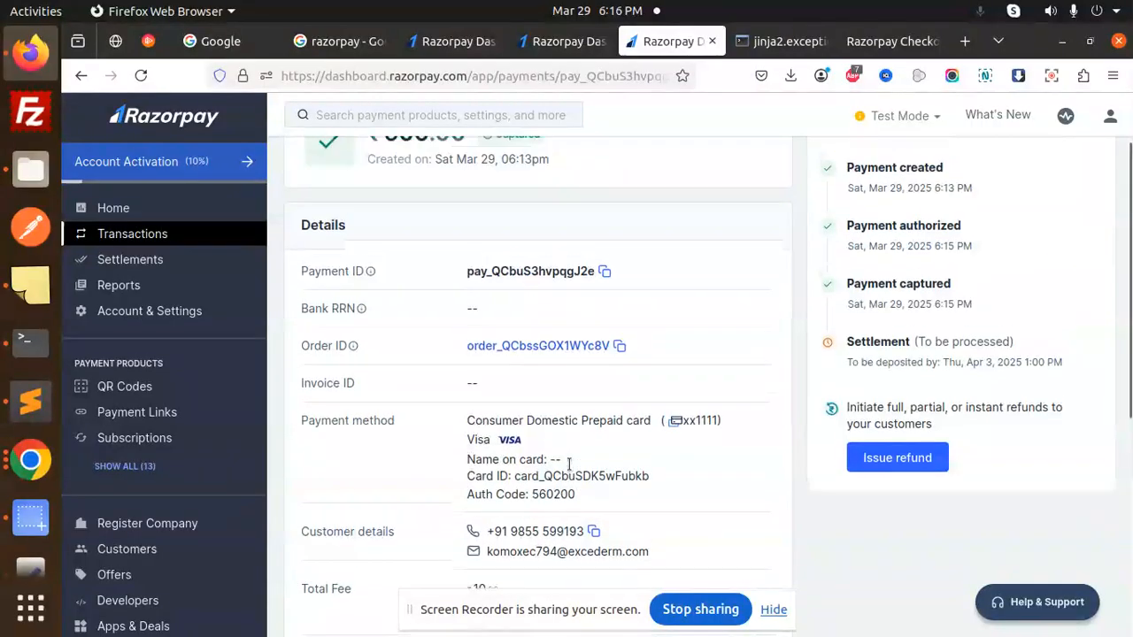
scroll(down, 3)
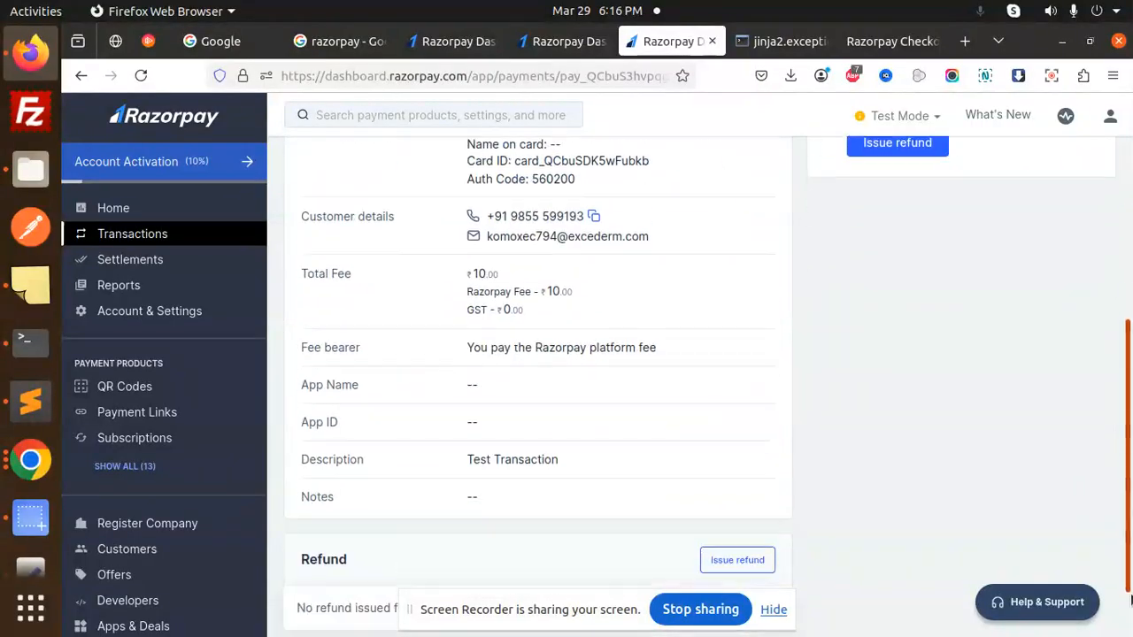
scroll(down, 3)
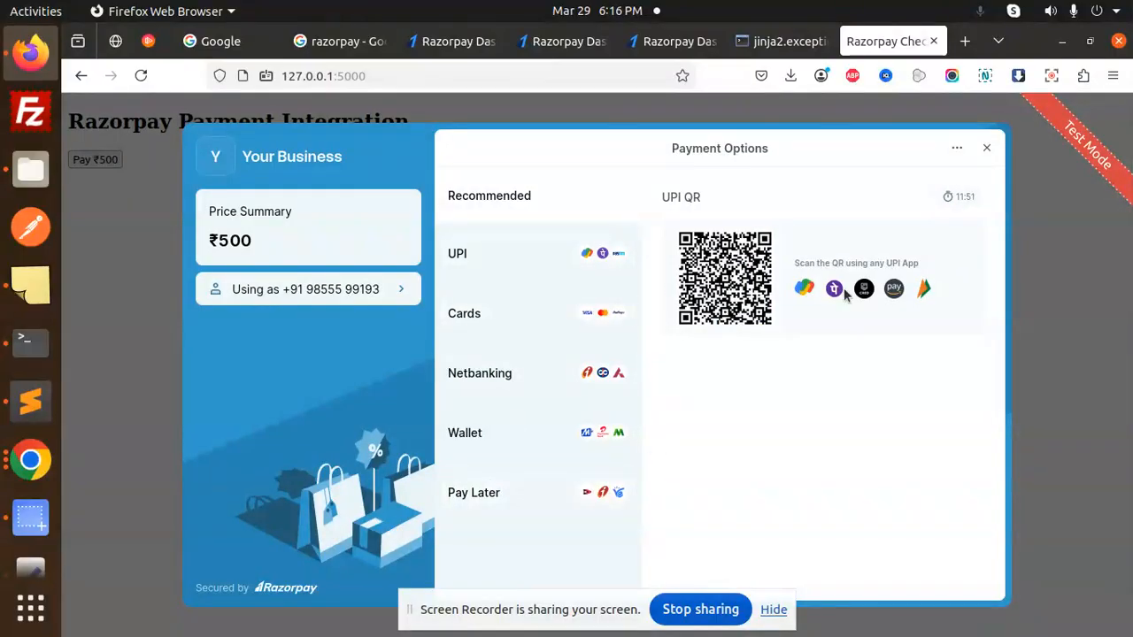
mouse_move(1079, 255)
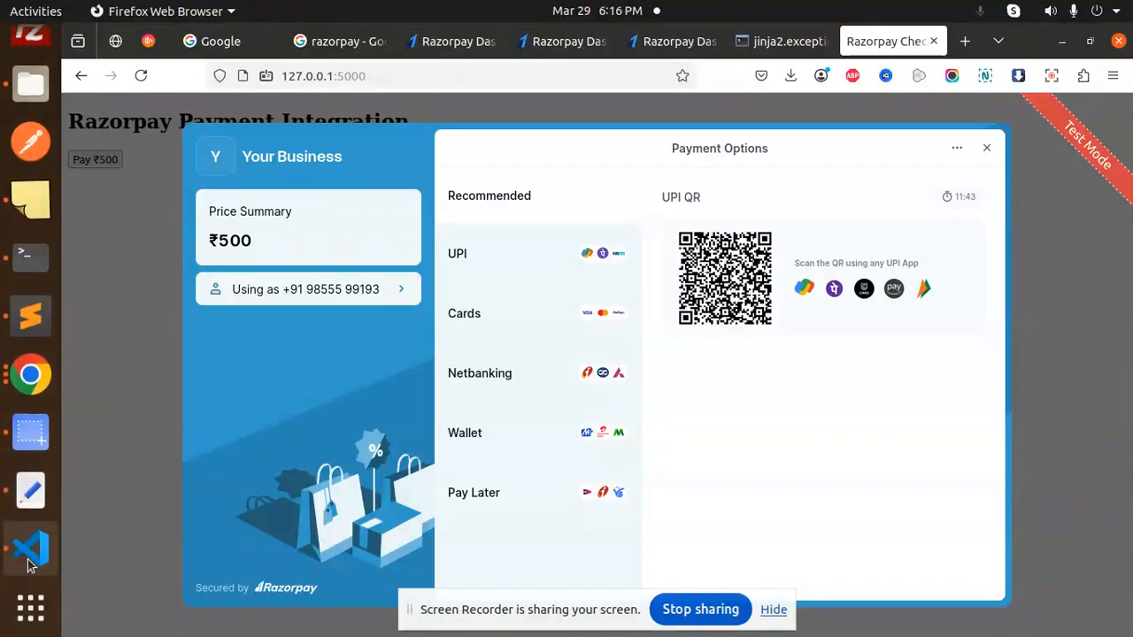
Step: Switch to VS Code with word wrap enabled and reach checkout.html's script section
click(30, 549)
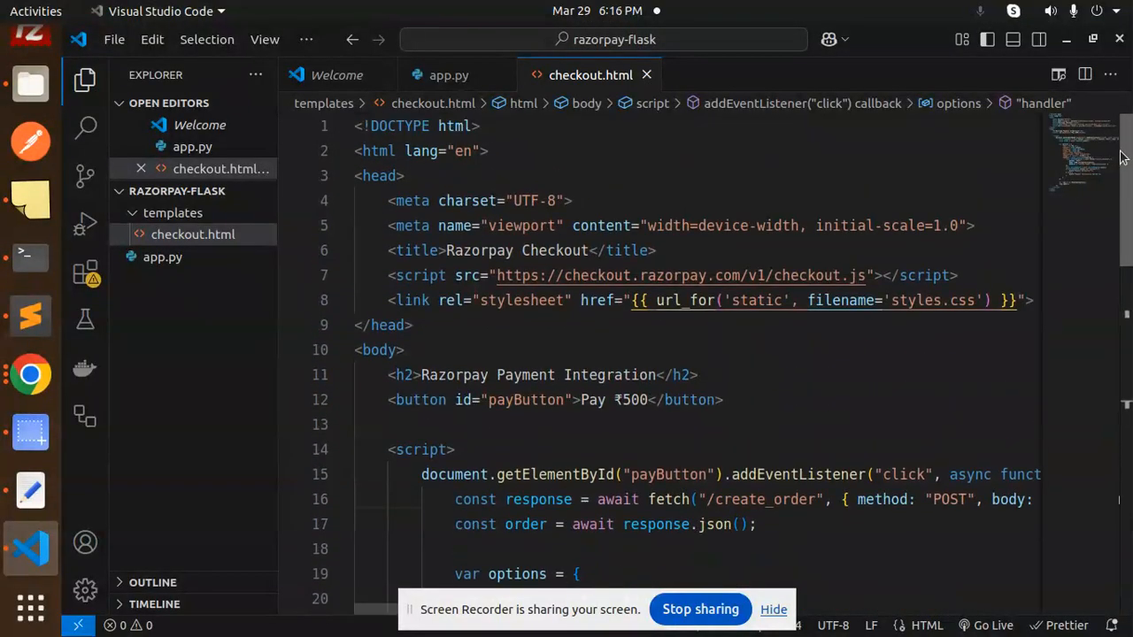
click(266, 38)
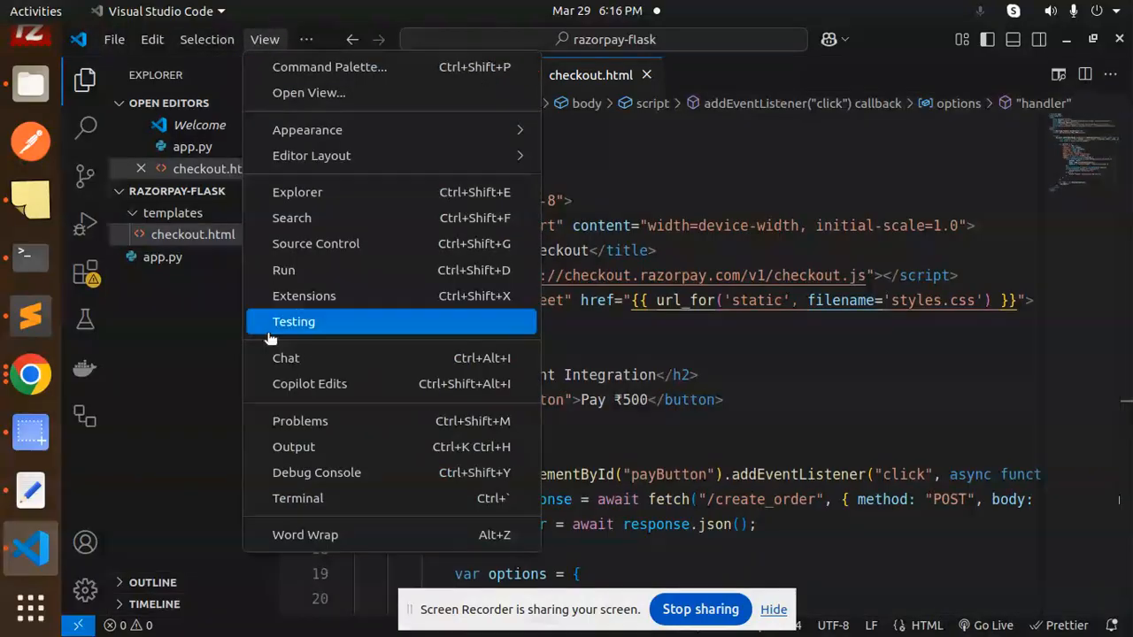
click(266, 39)
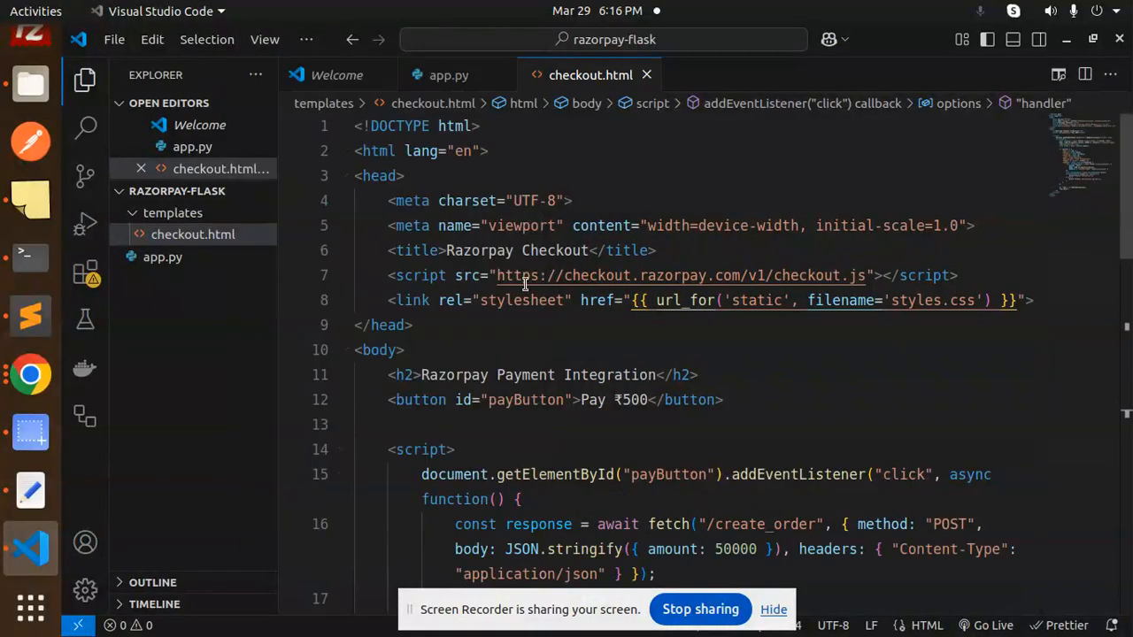
mouse_move(506, 329)
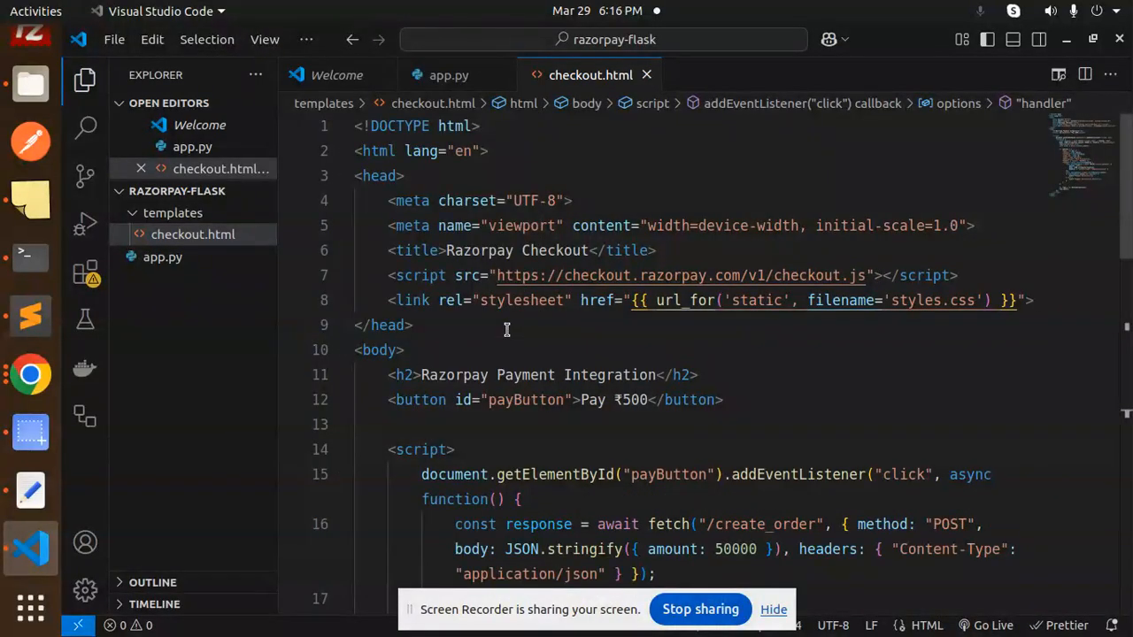
scroll(down, 3)
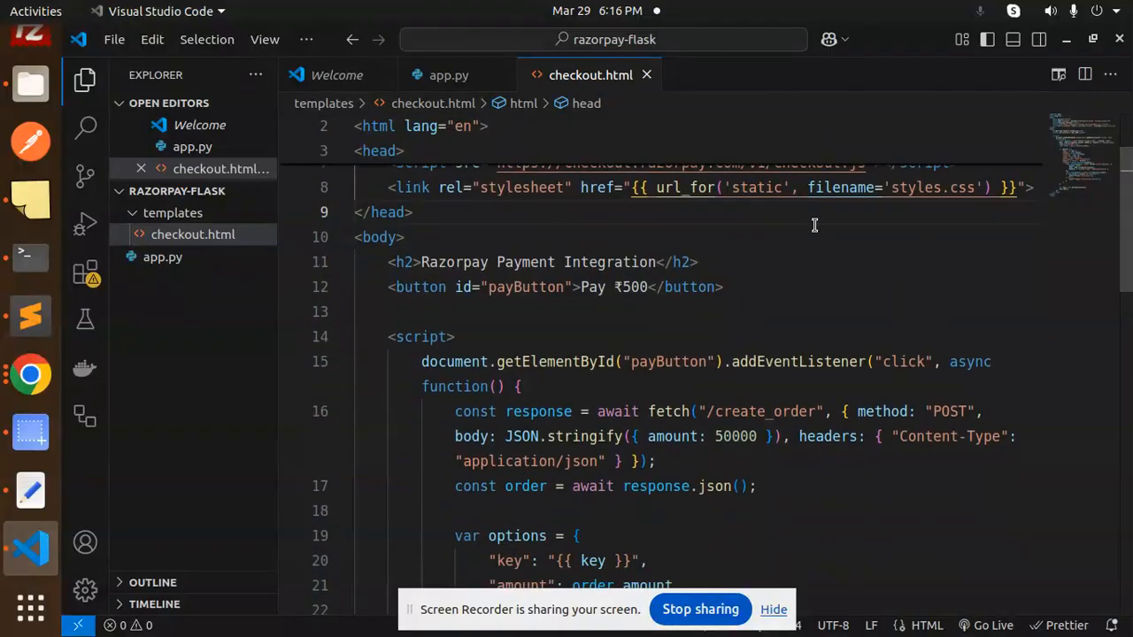
click(595, 287)
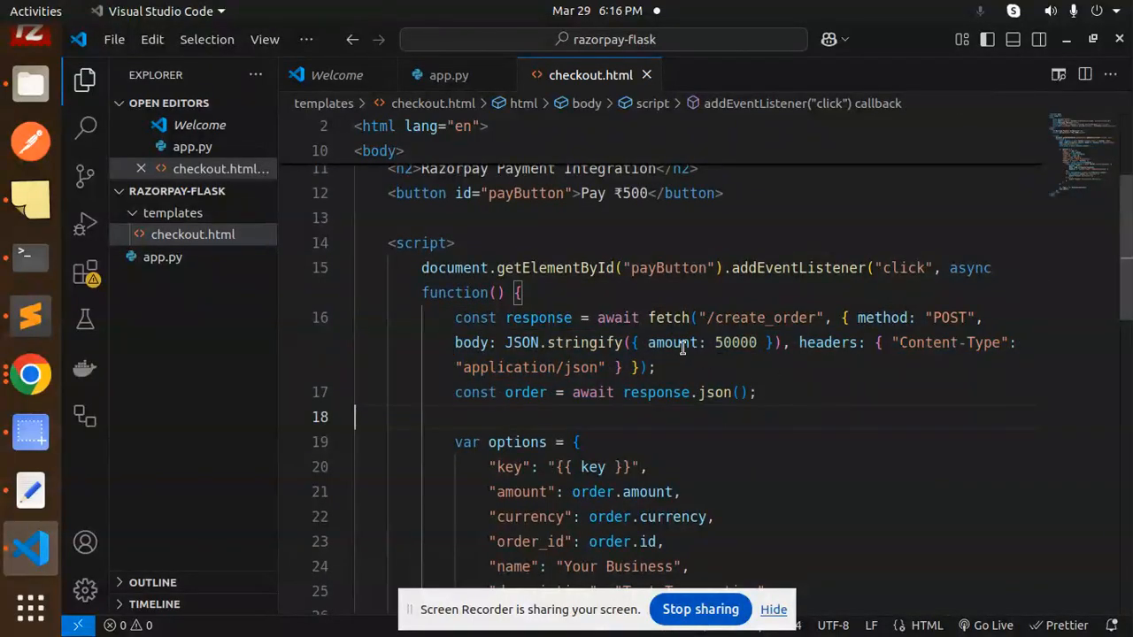
Step: Review the script from the create_order fetch headers down to the rzp1.open() call
double_click(828, 343)
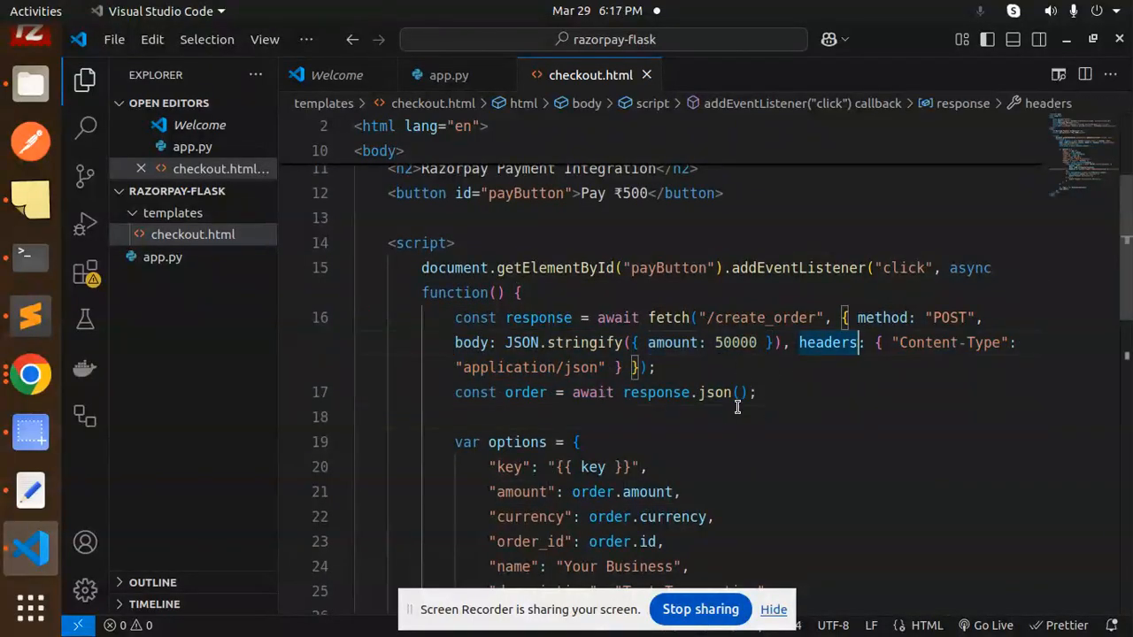
scroll(down, 3)
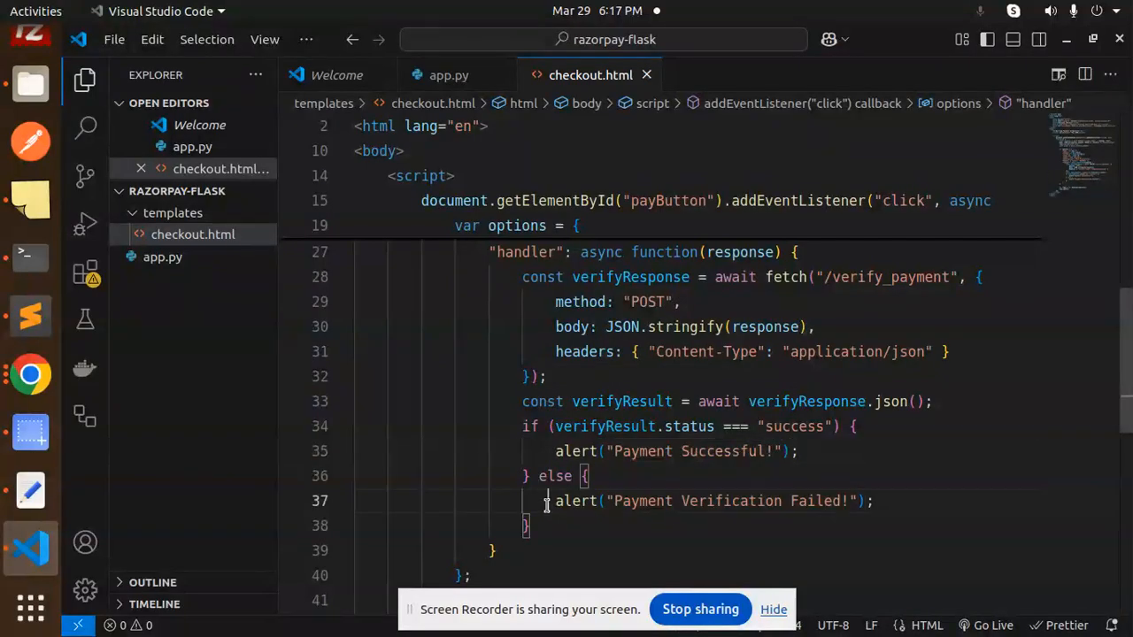
scroll(down, 3)
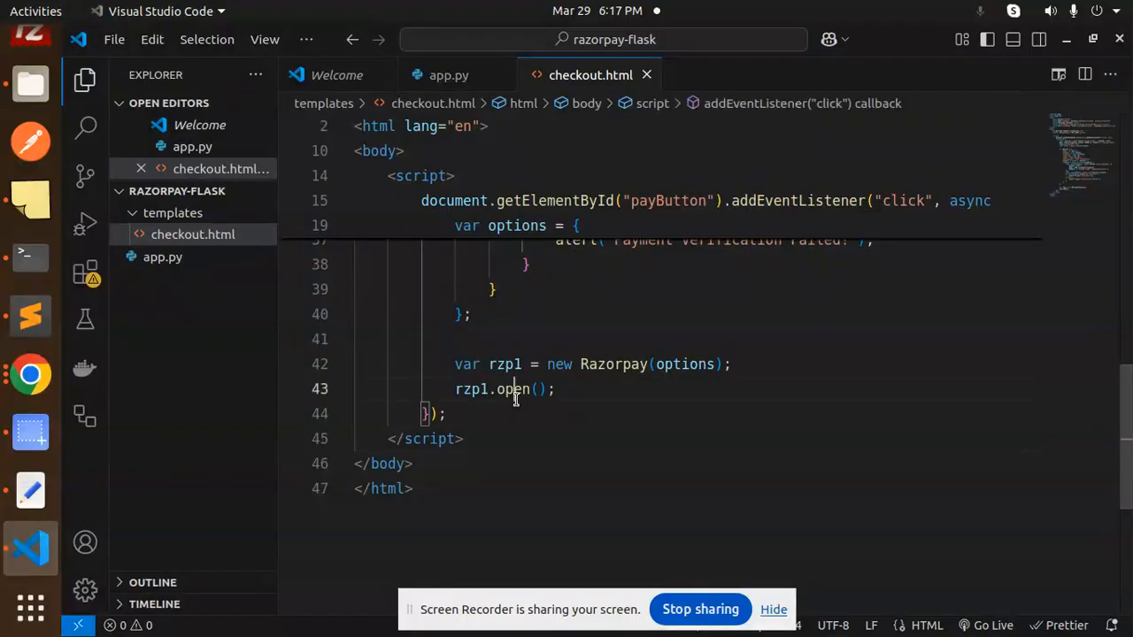
click(549, 439)
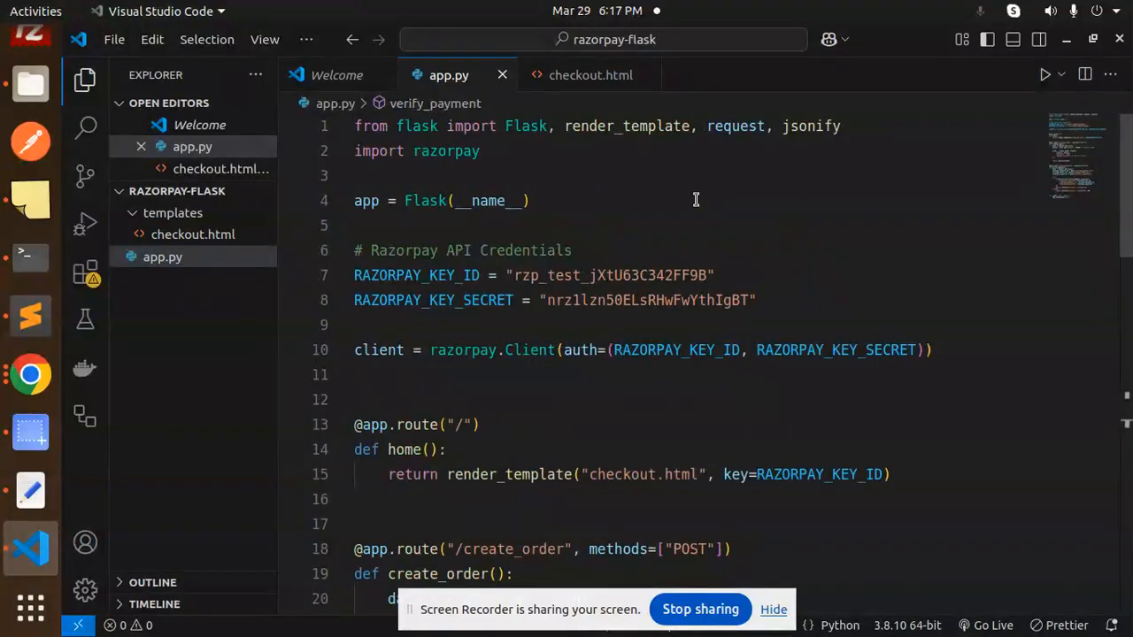
Step: Review app.py's Razorpay credentials, home route and create_order with its INR currency and returned order JSON
click(560, 252)
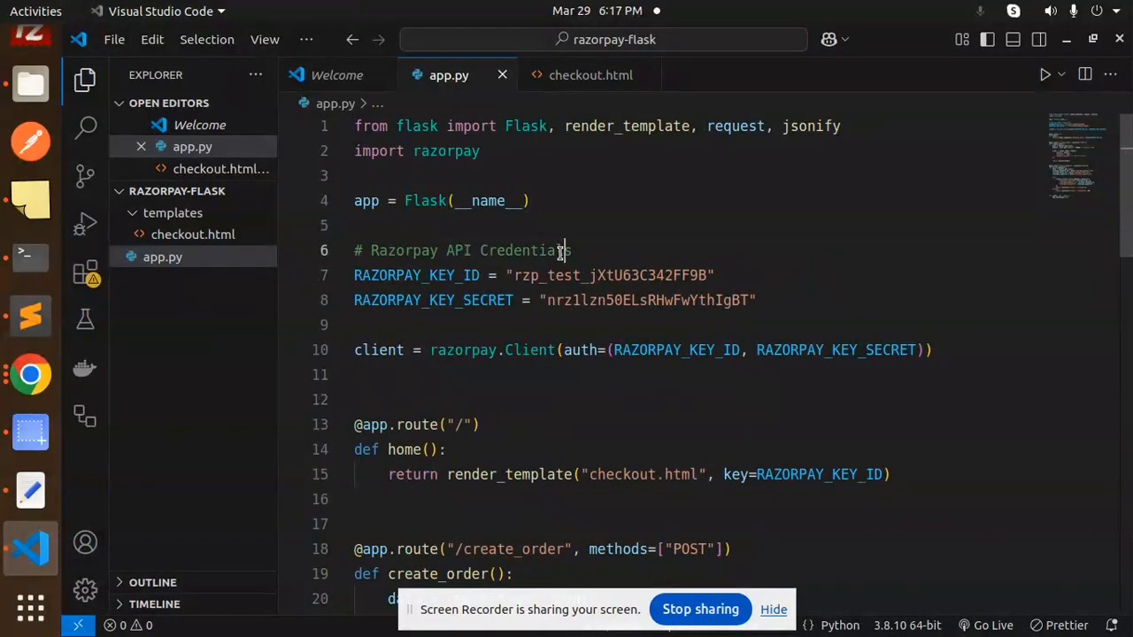
double_click(525, 252)
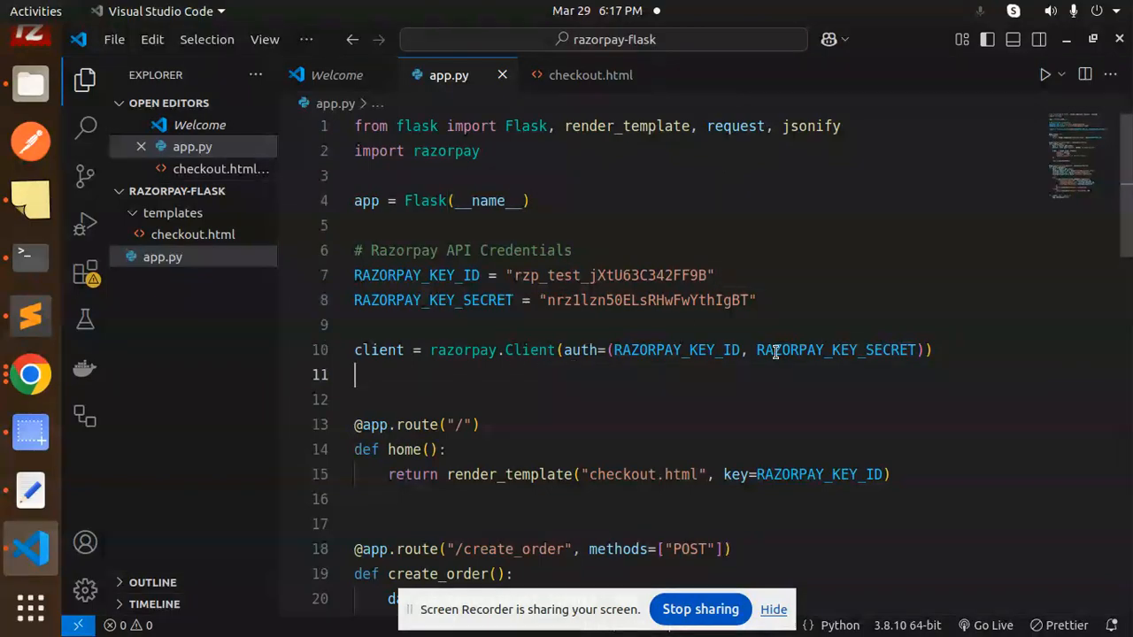
scroll(down, 3)
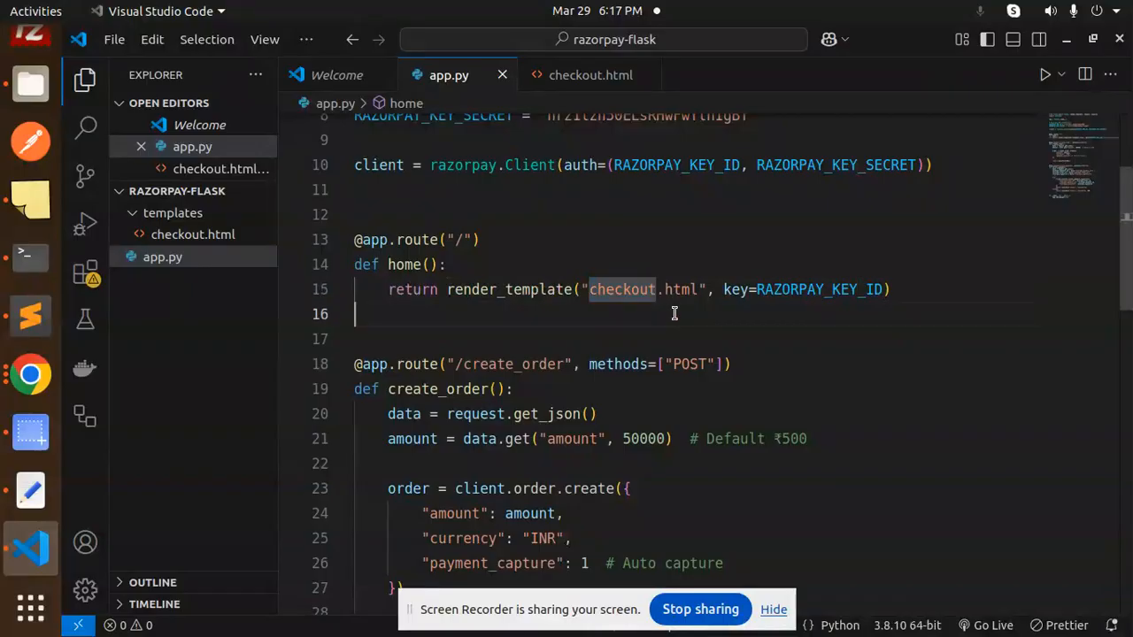
scroll(down, 3)
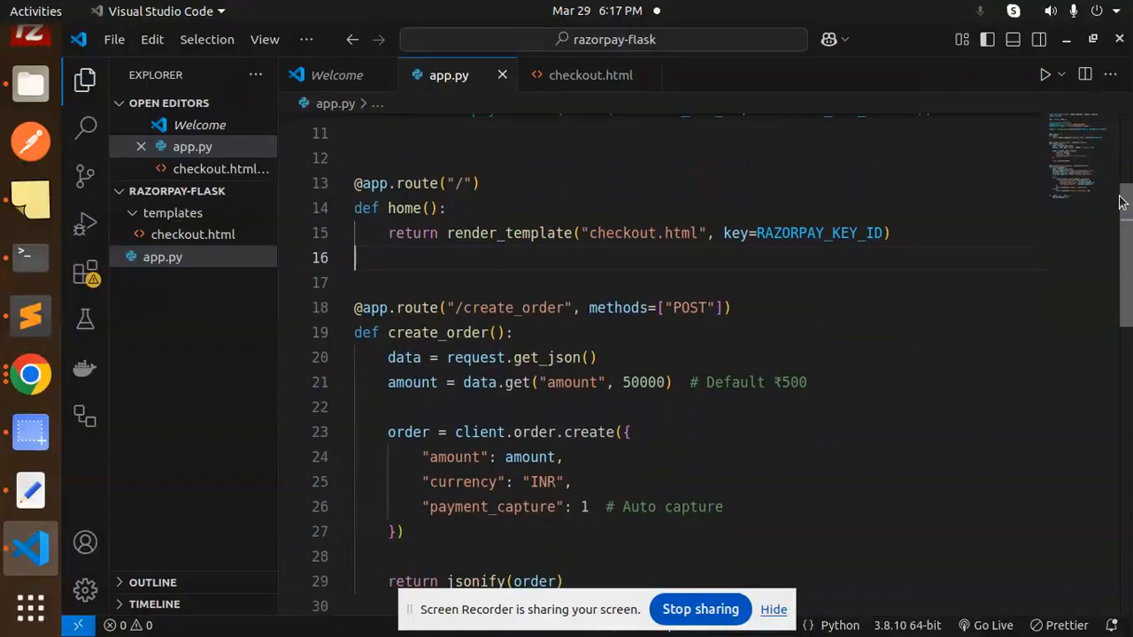
double_click(818, 223)
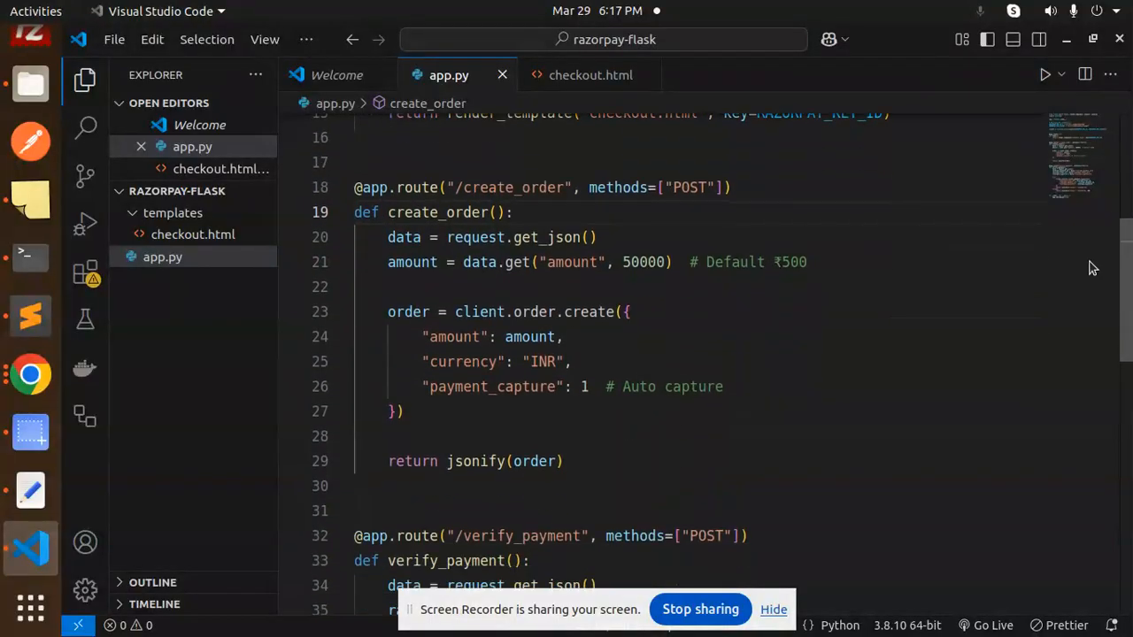
double_click(644, 262)
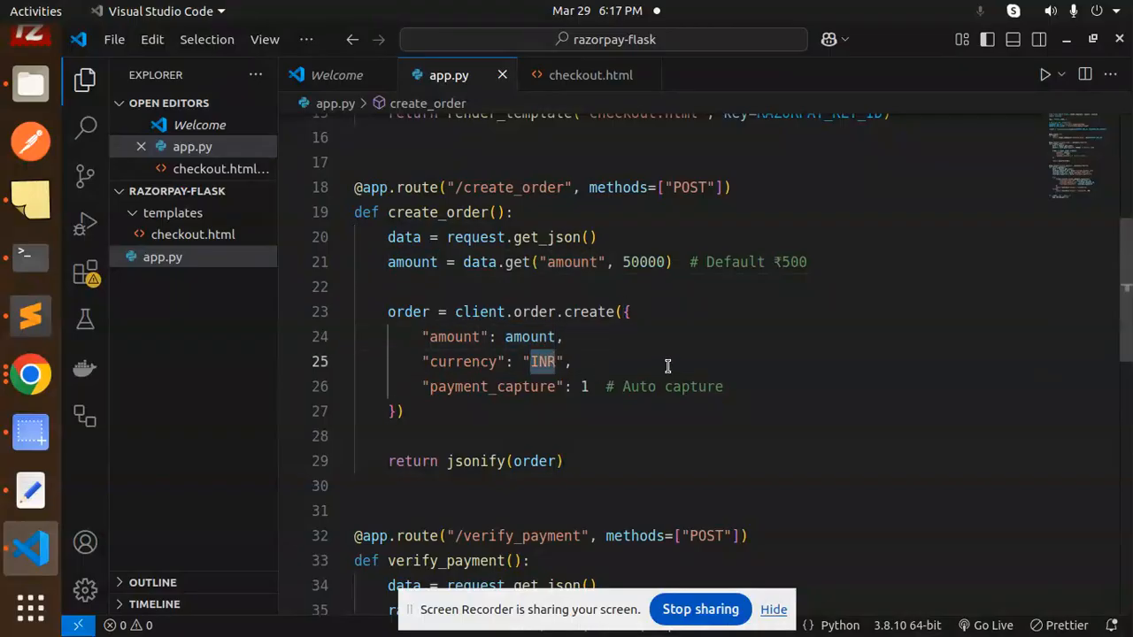
double_click(493, 386)
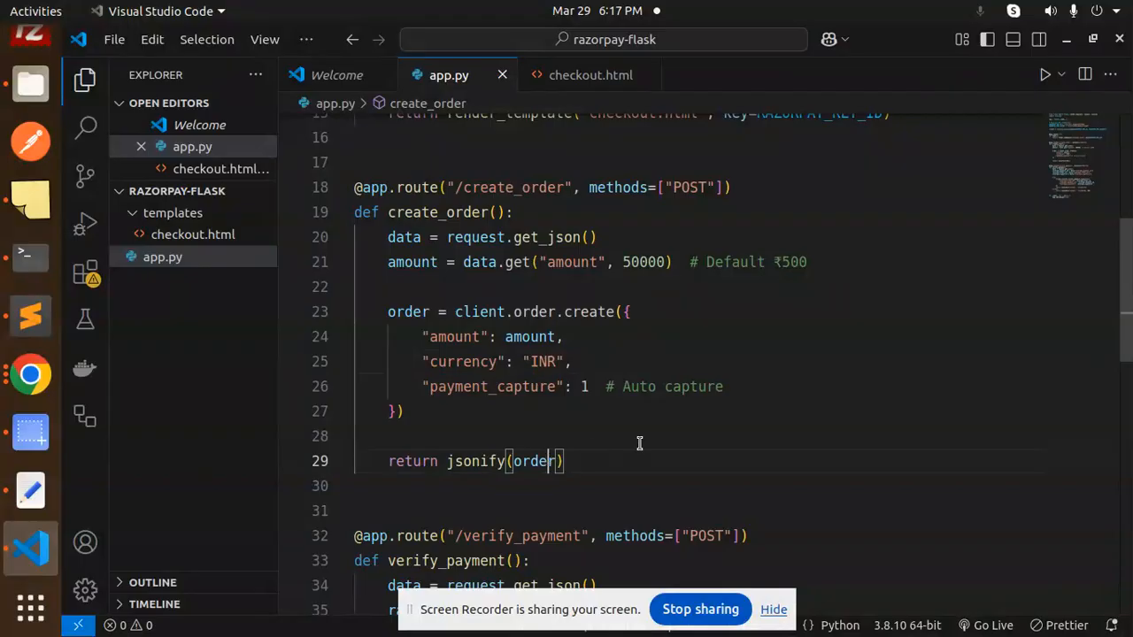
Step: Review the verify_payment route and its verify_payment_signature call
scroll(down, 3)
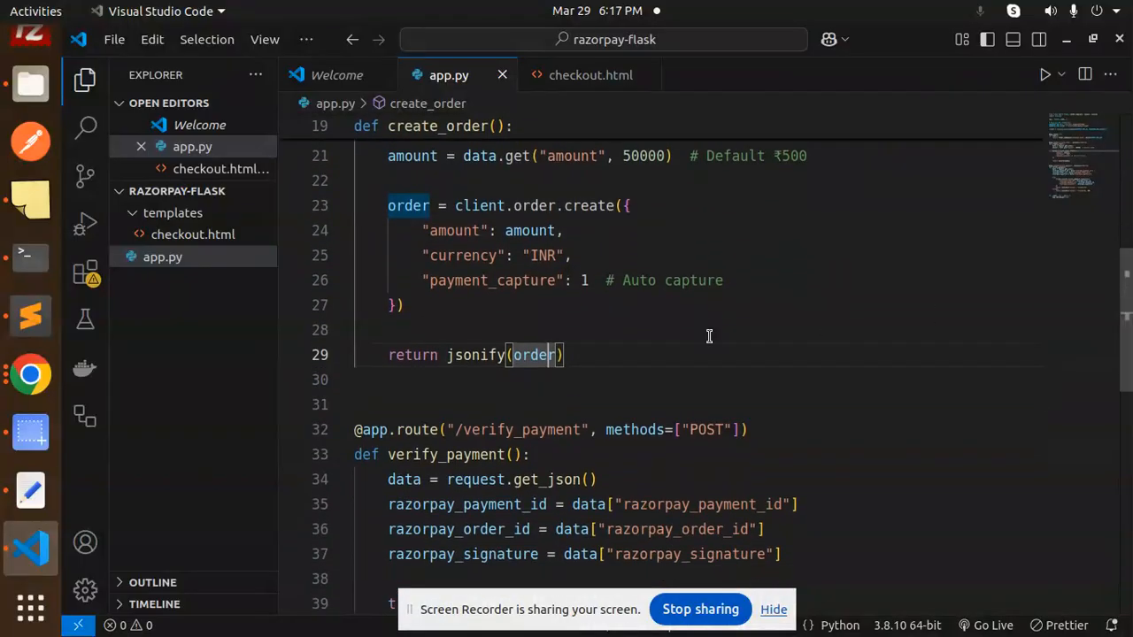
scroll(down, 3)
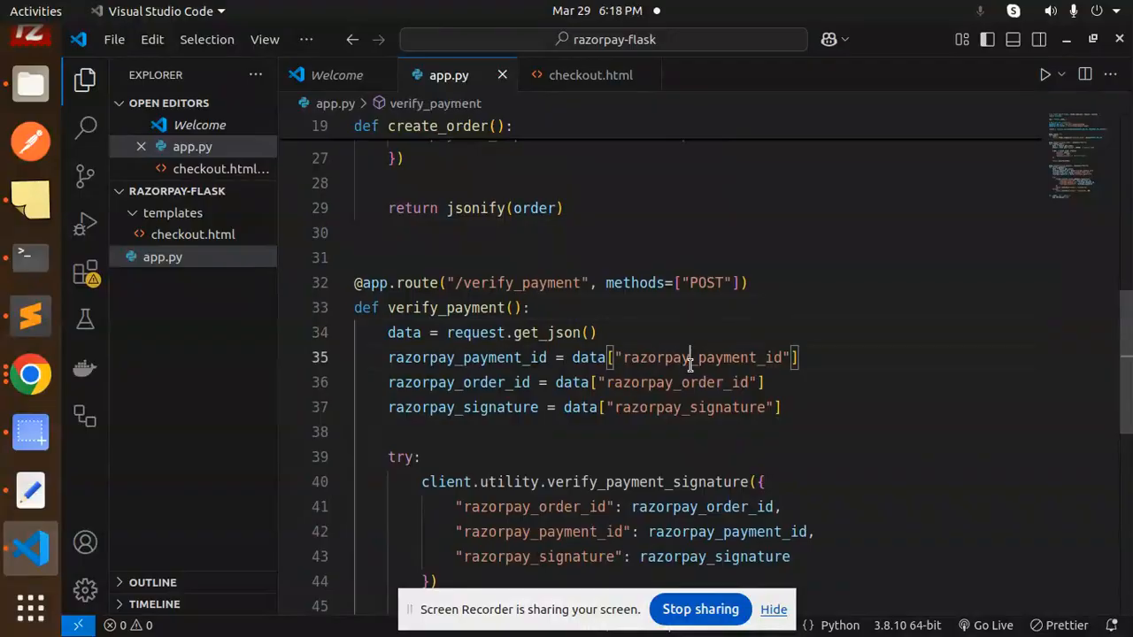
double_click(690, 407)
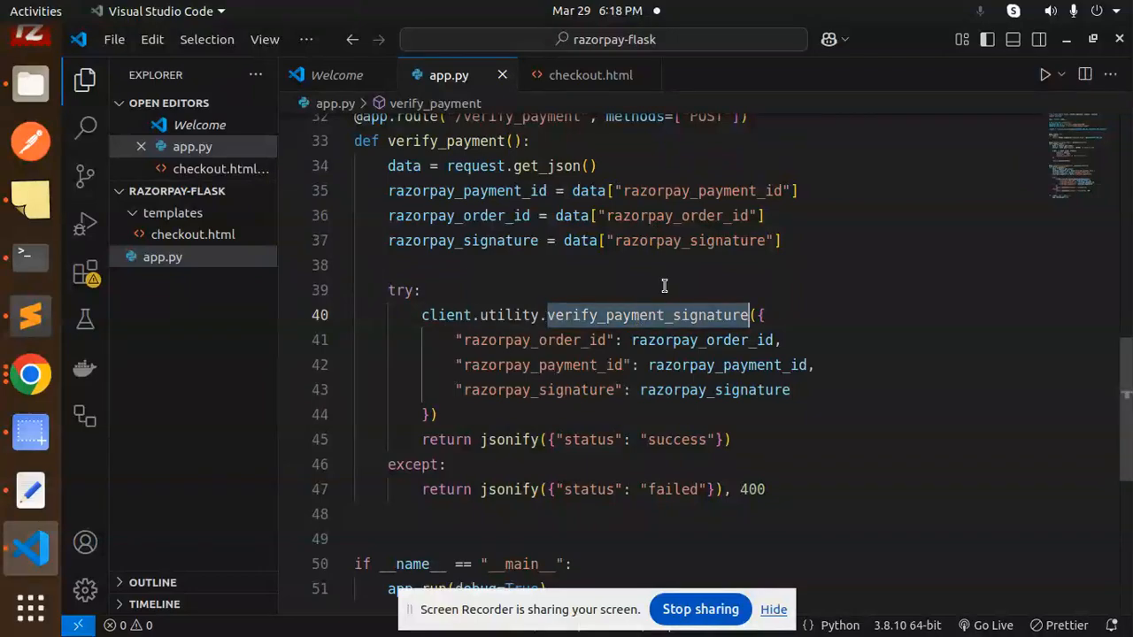
double_click(446, 315)
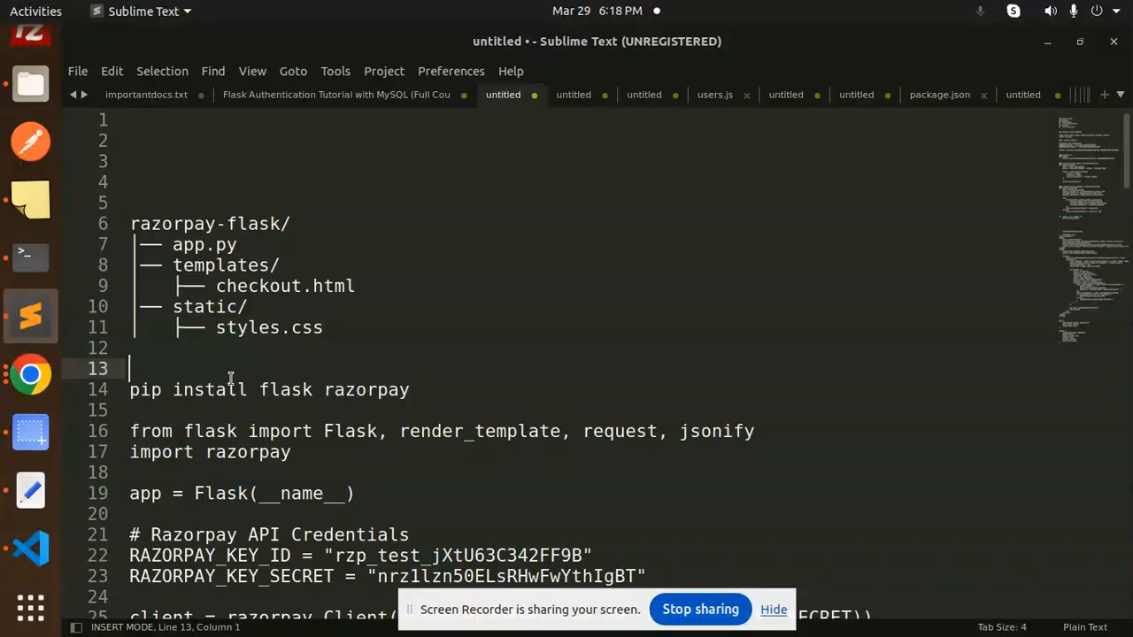
Step: View the Sublime Text notes listing the razorpay-flask layout and pip install command
double_click(365, 389)
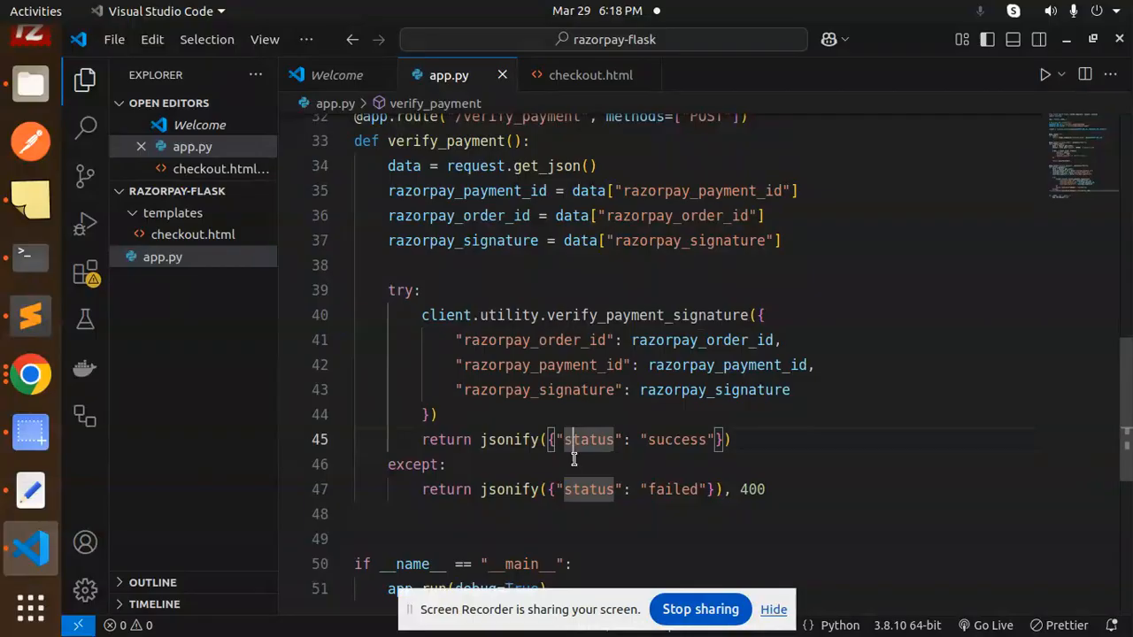
Step: Scroll app.py to the failed-status response and the app.run(debug=True) block
scroll(down, 3)
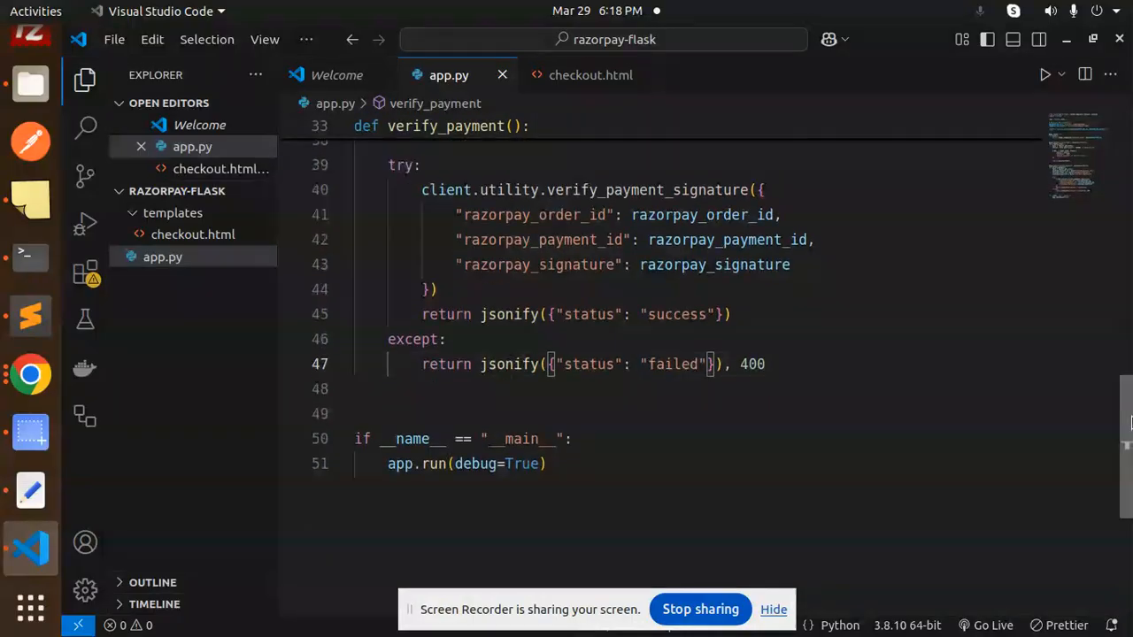
mouse_move(592, 75)
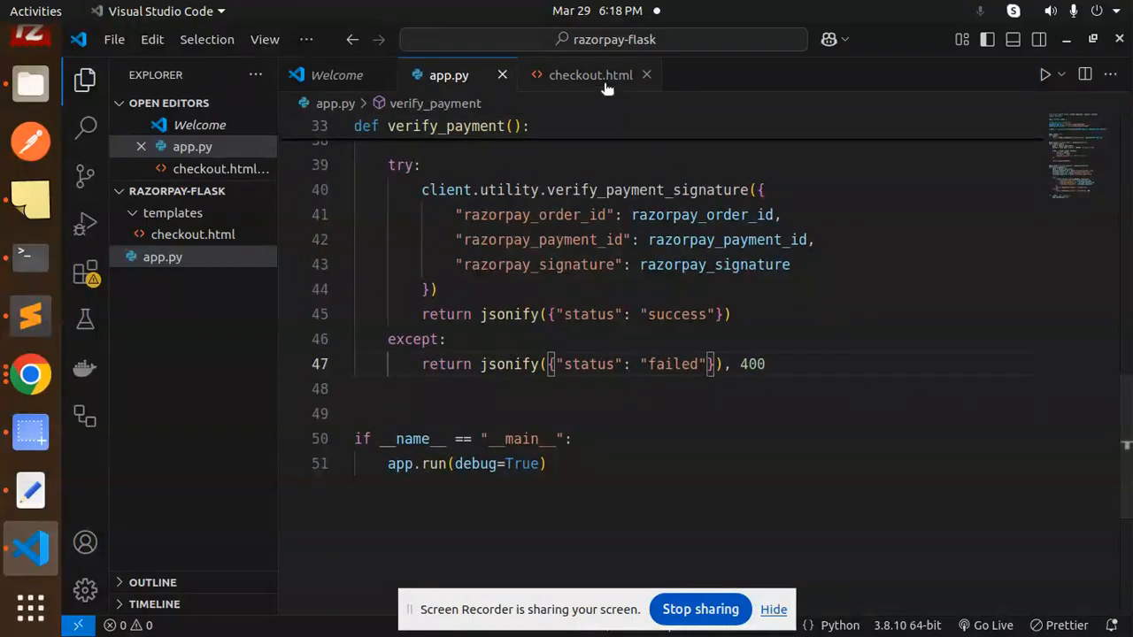
Step: Return to checkout.html and review the verification alert branches down to rzp1.open()
click(591, 74)
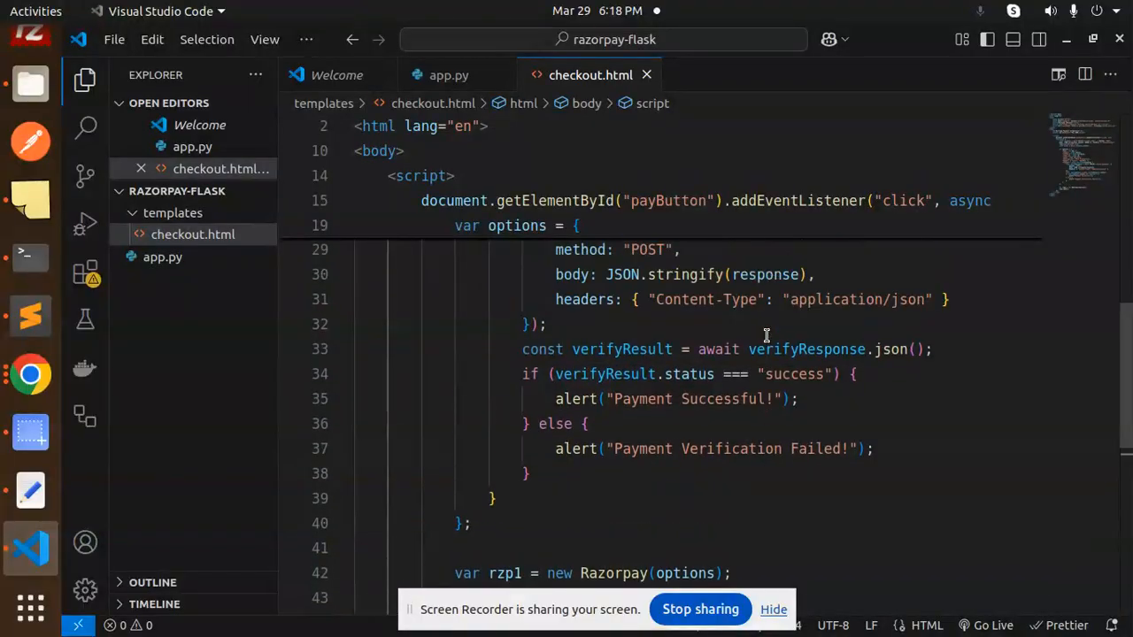
double_click(790, 374)
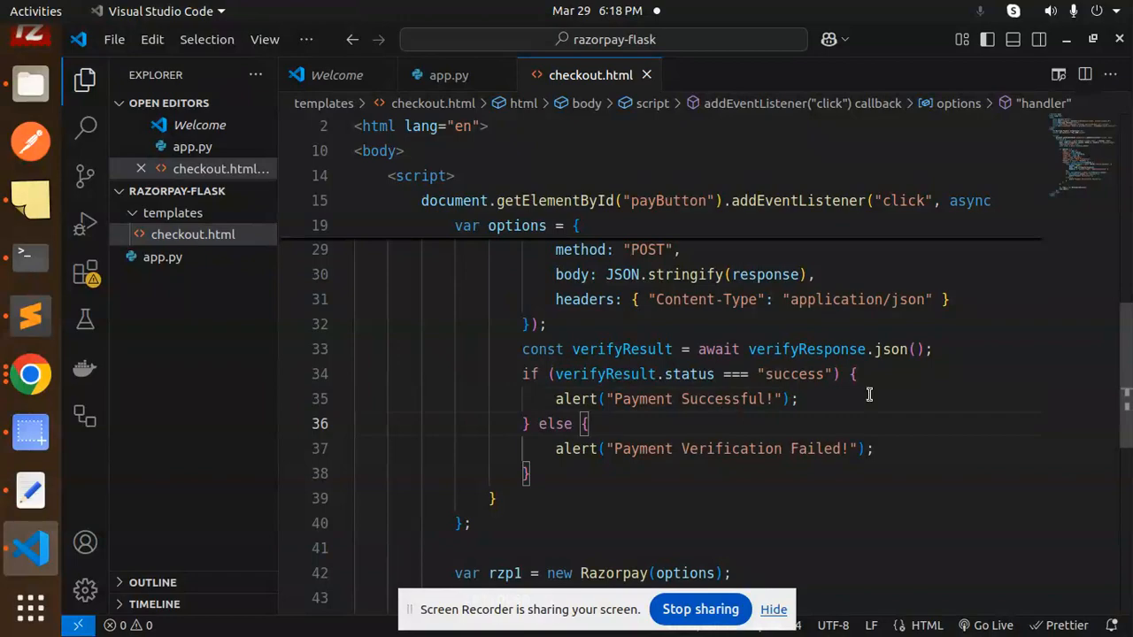
scroll(down, 3)
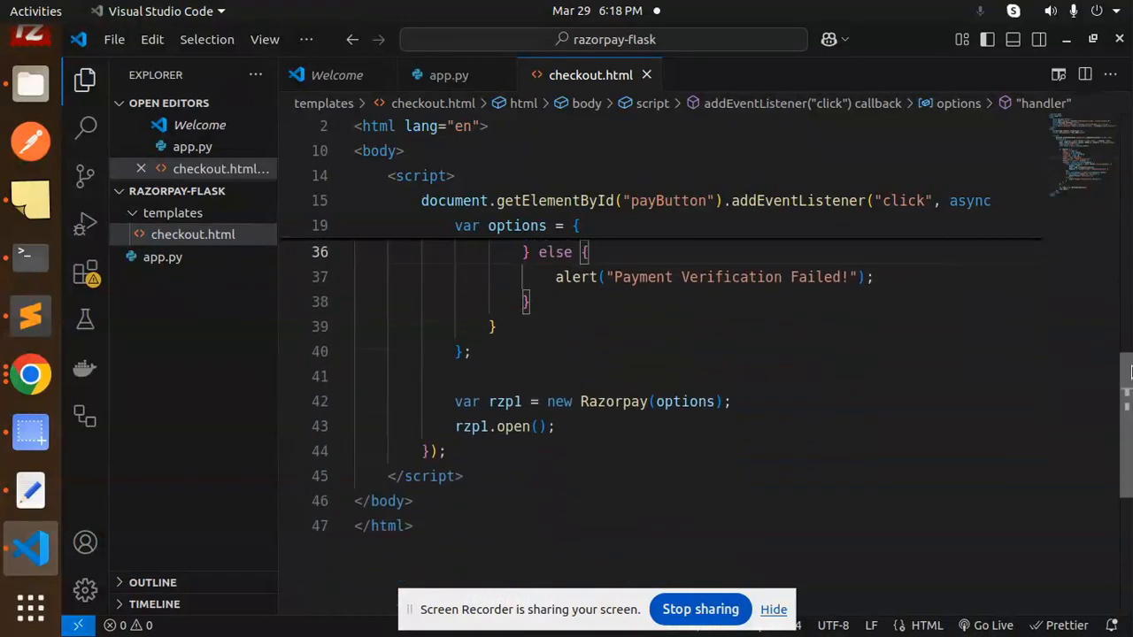